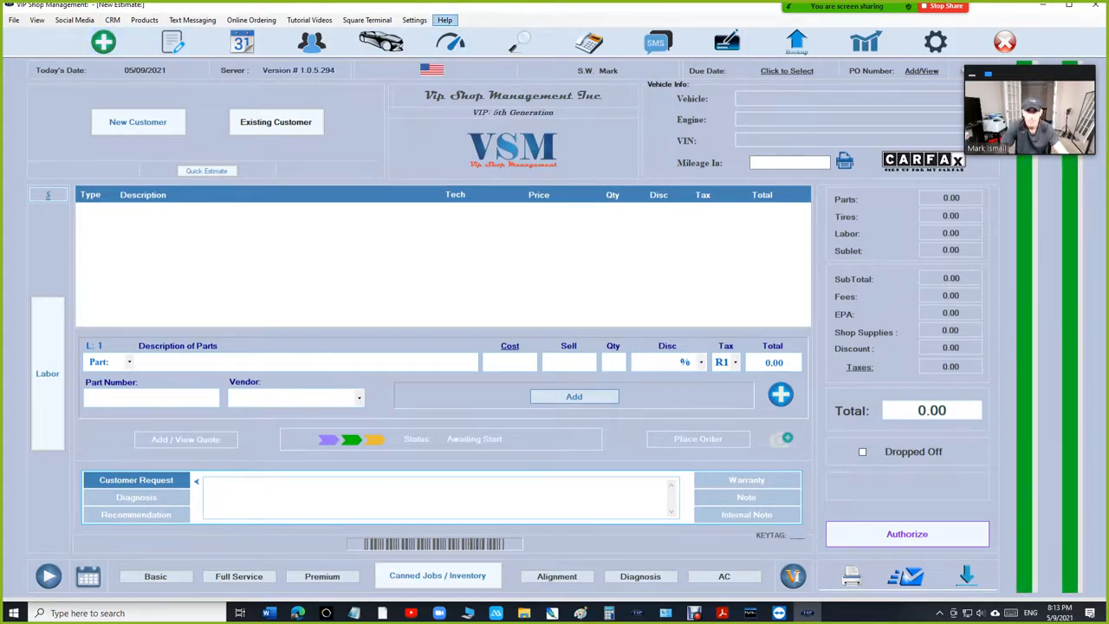
- Open the Help menu, close it, and reopen it to reveal Upgrade To Cloud
click(445, 20)
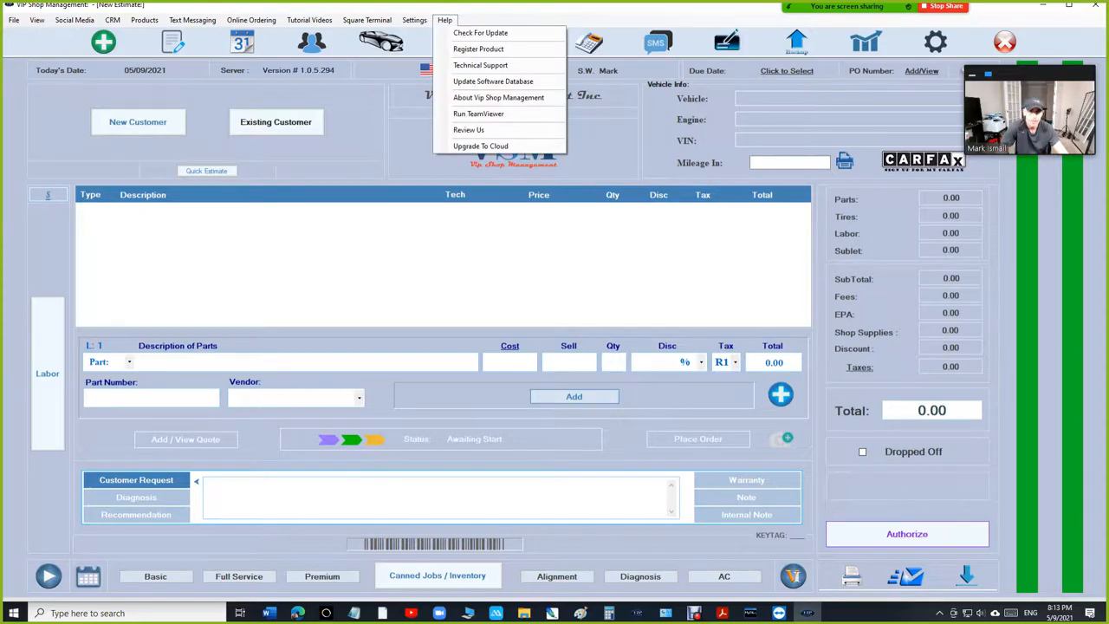
click(480, 32)
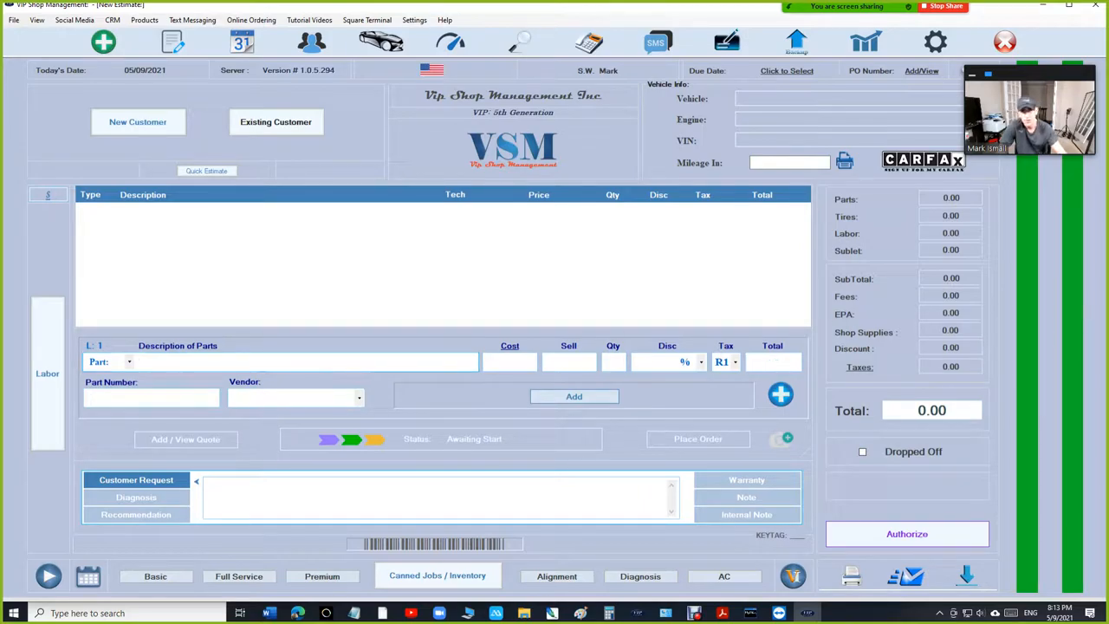
click(445, 20)
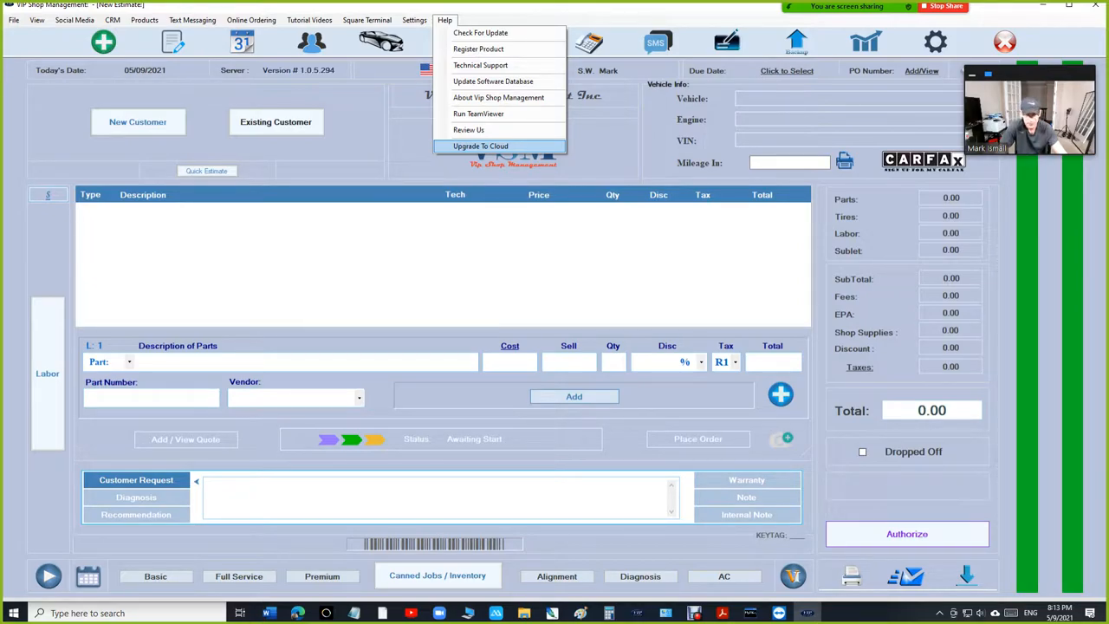
- Choose Help > Upgrade To Cloud to view the $99/month cloud database offer
click(480, 145)
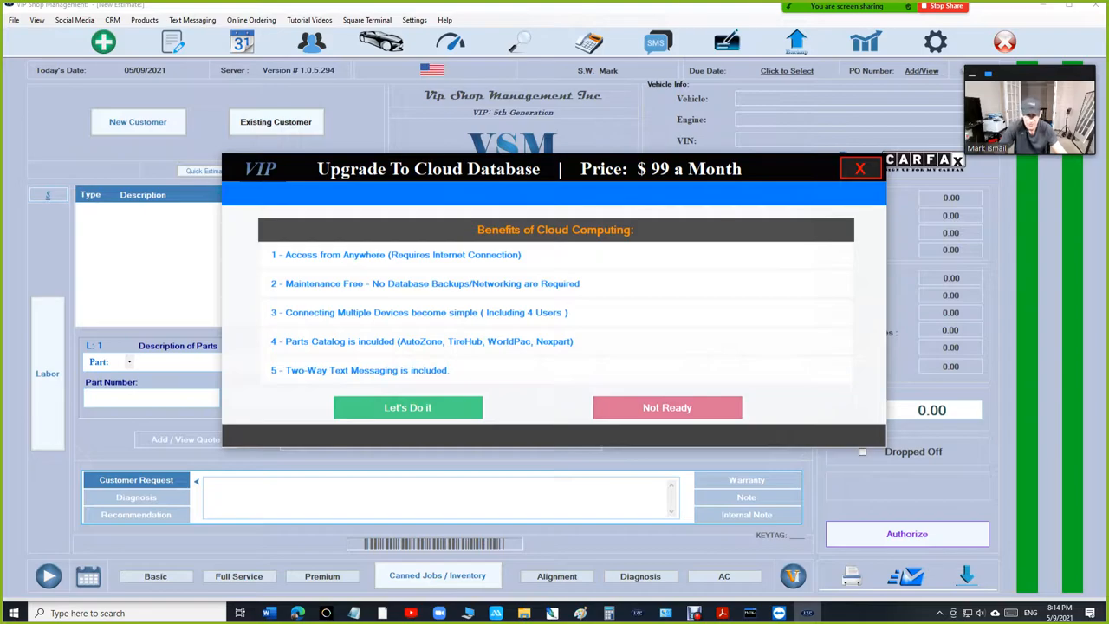
- Accept the cloud offer and create the account from the Shop Information form
click(408, 408)
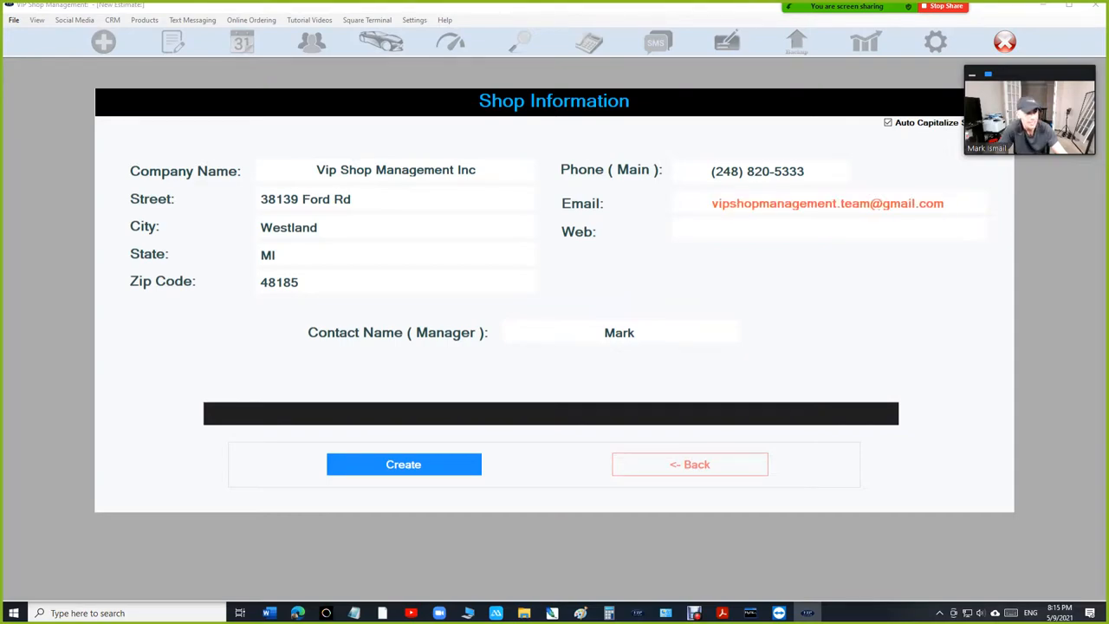
double_click(827, 203)
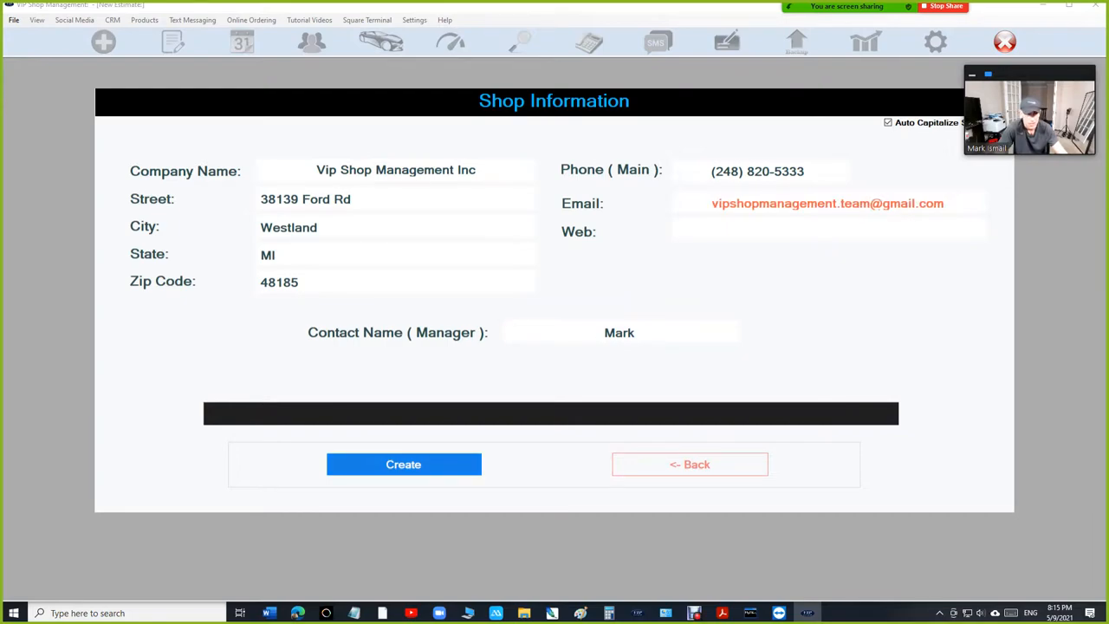
click(403, 463)
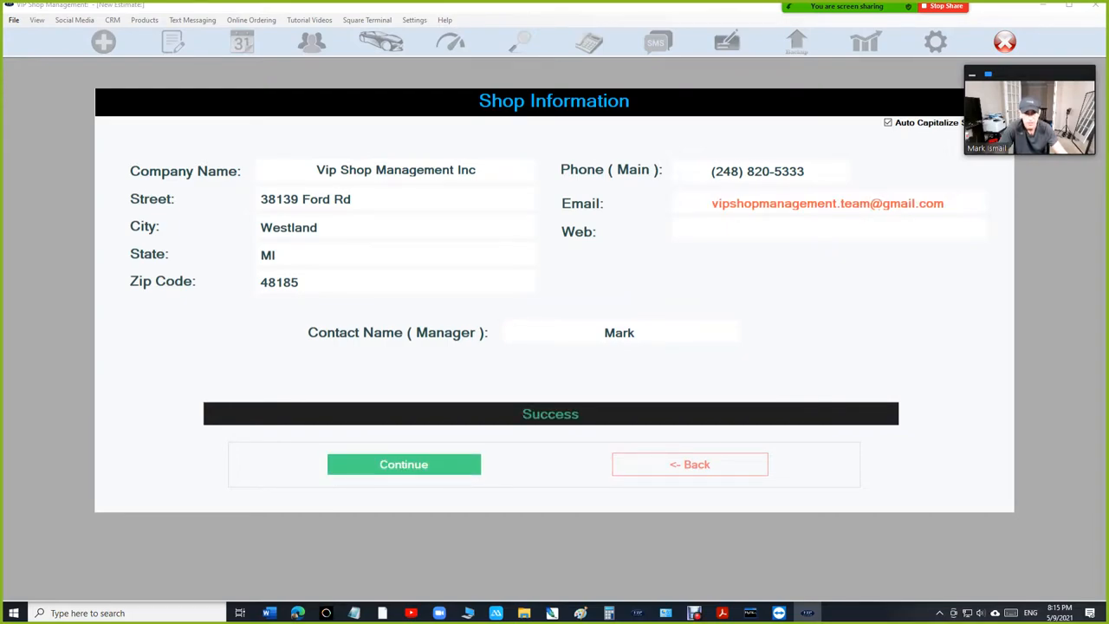
- Continue to PayPal checkout and pay the $99.00 one-month subscription
click(403, 464)
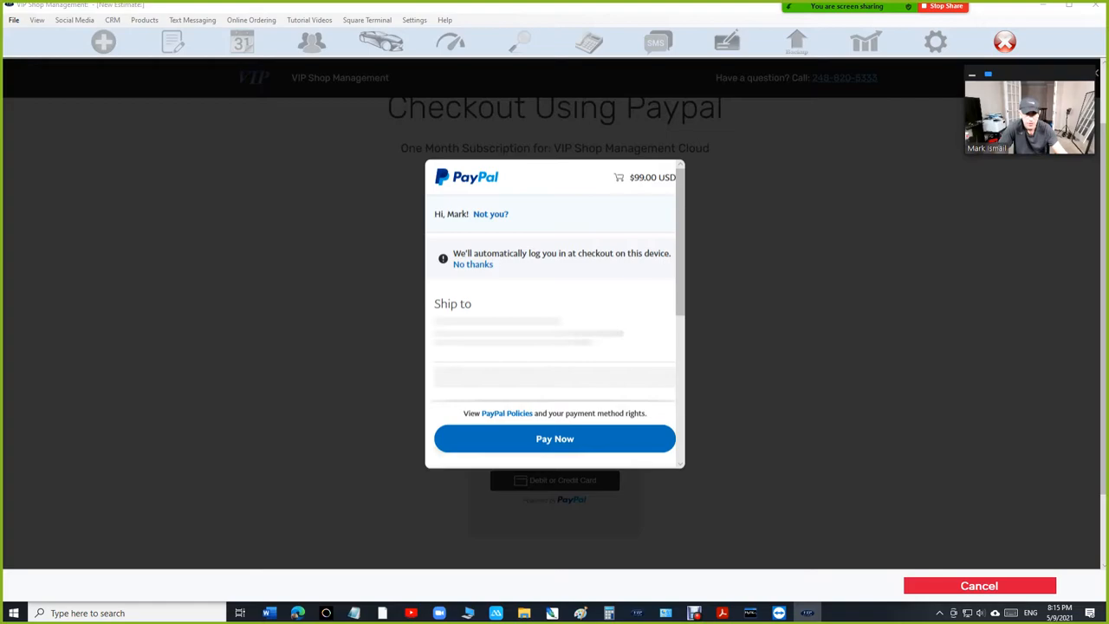
click(554, 438)
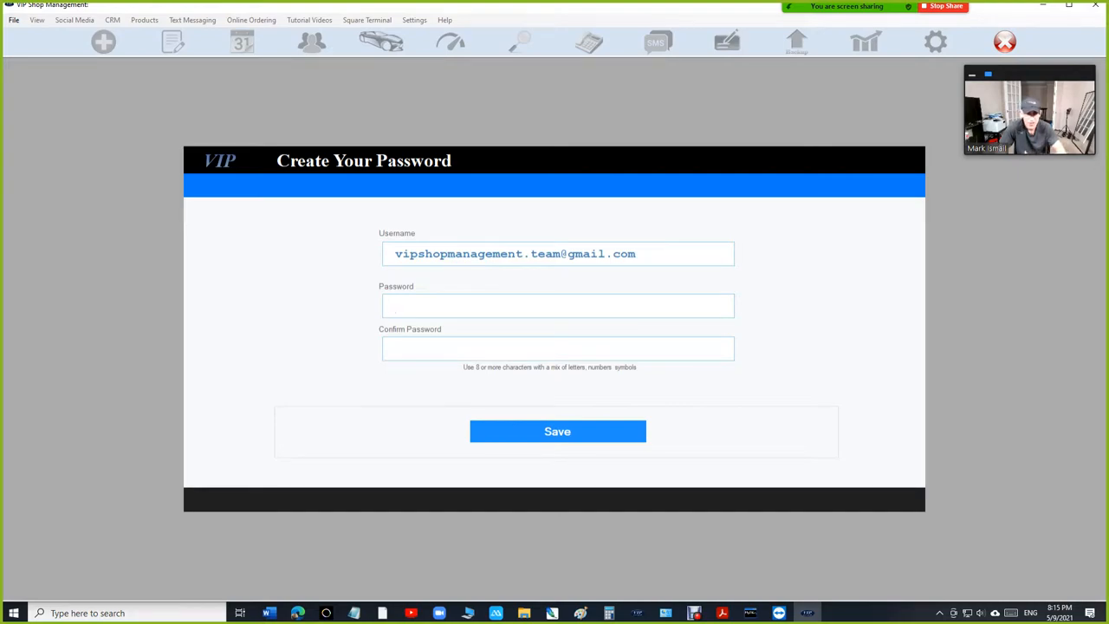
- Enter and confirm the new account password, then save it
click(557, 305)
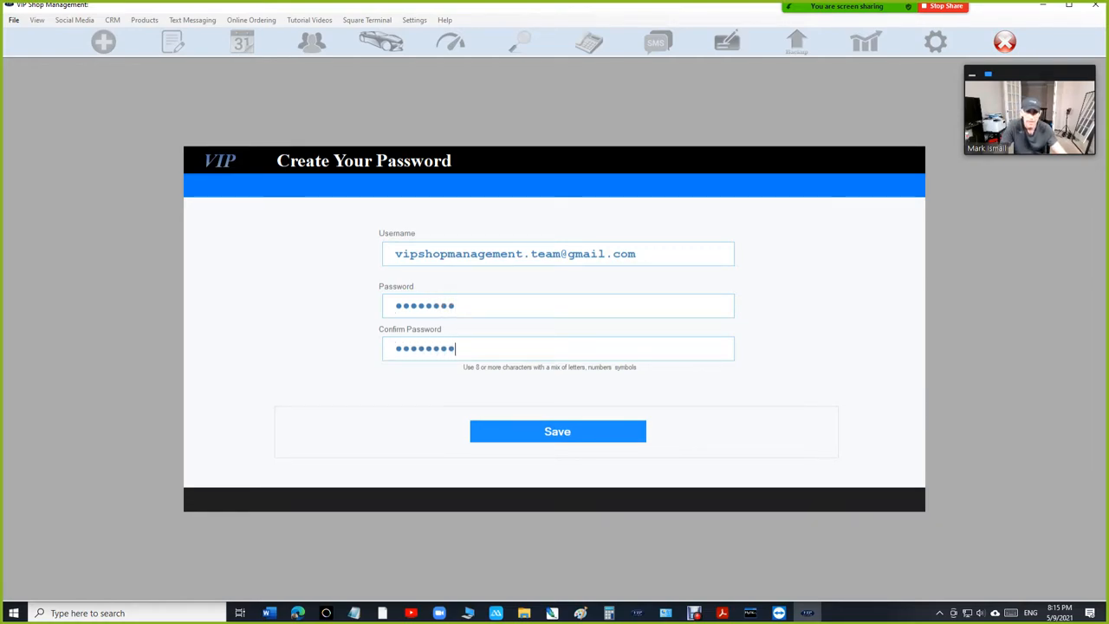
click(557, 431)
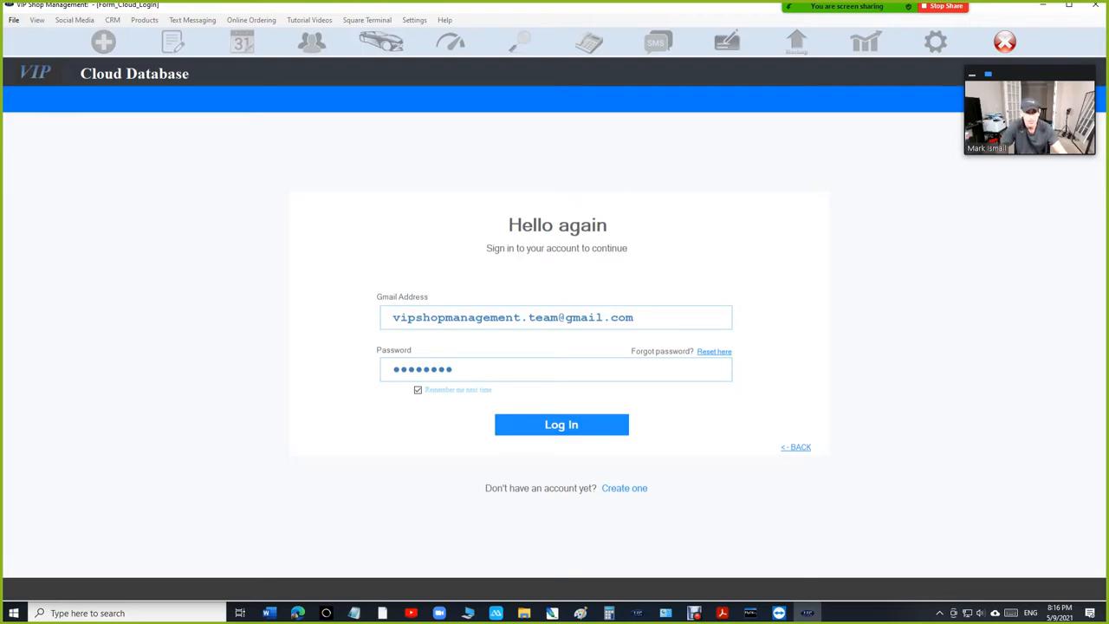
click(560, 425)
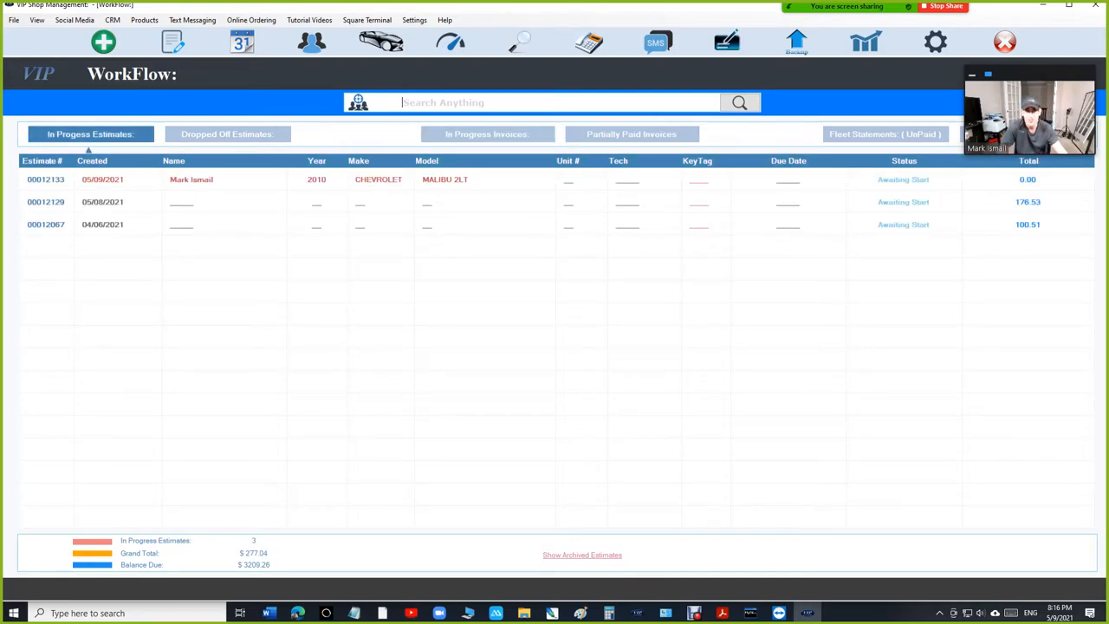
click(445, 19)
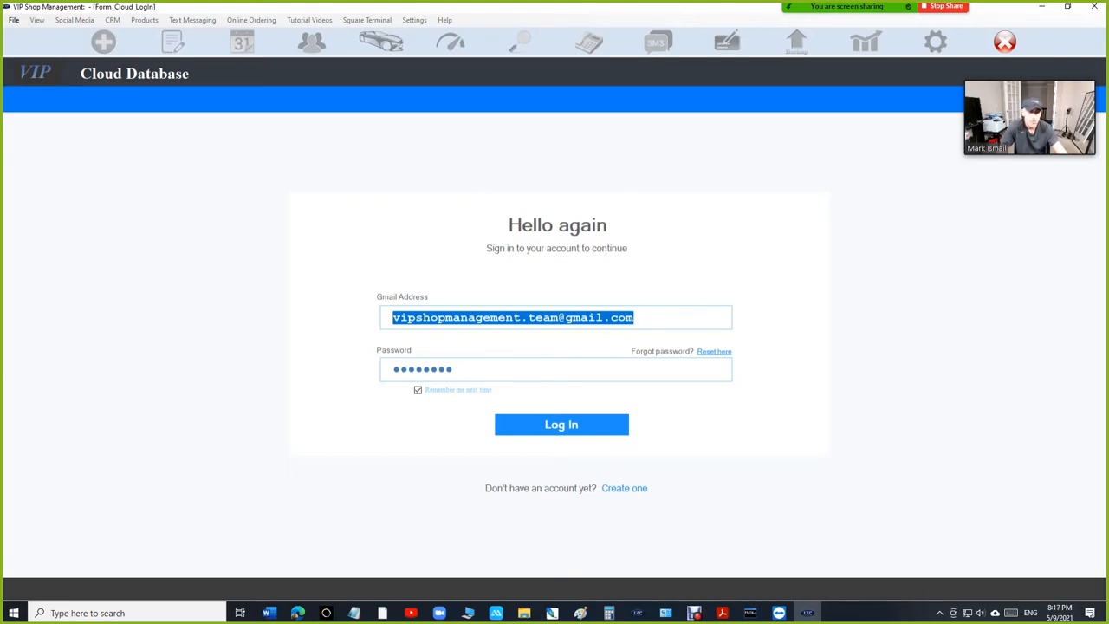
- Close the main app's cloud login form to reach the W.O. welcome screen
click(560, 424)
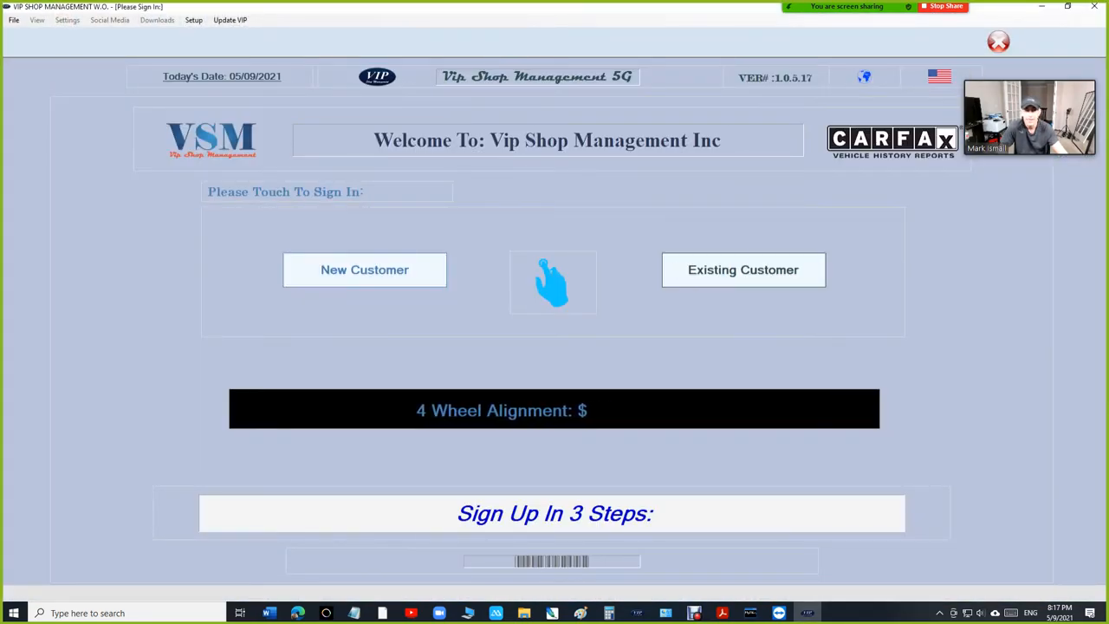
- Update VIP Shop Management W.O. from 1.0.5.17 to 1.0.5.18 via Check For Updates
click(230, 19)
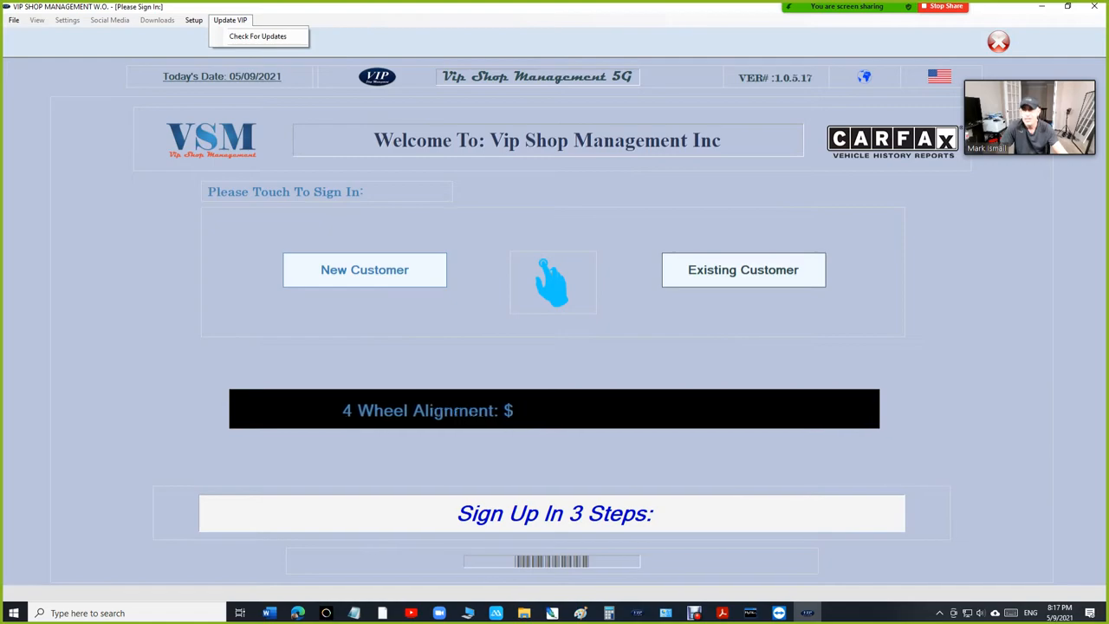
click(257, 37)
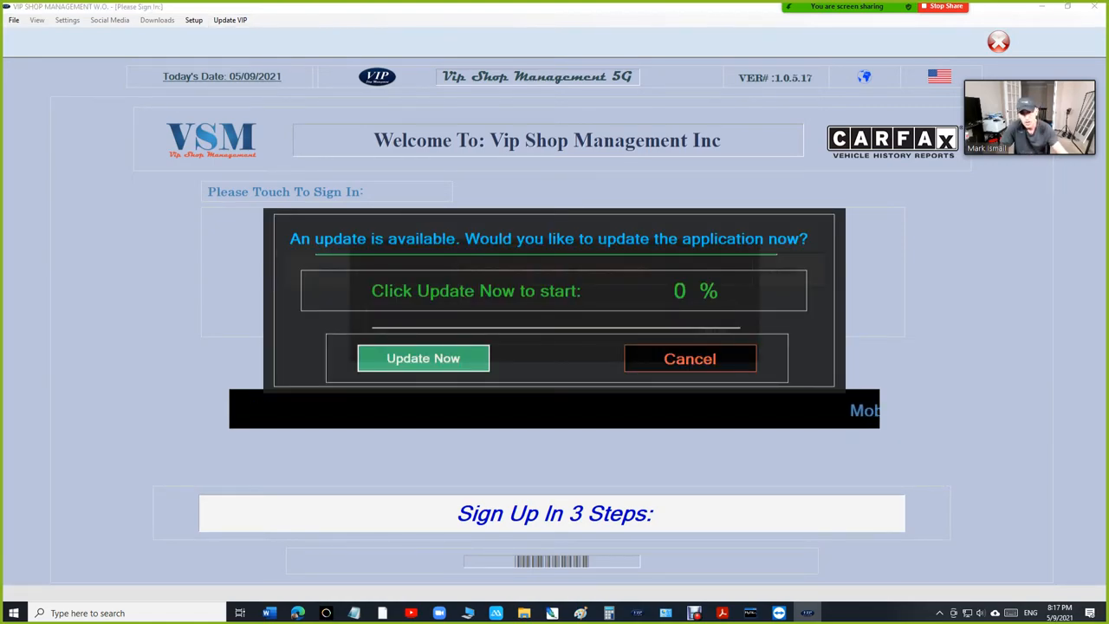
click(423, 357)
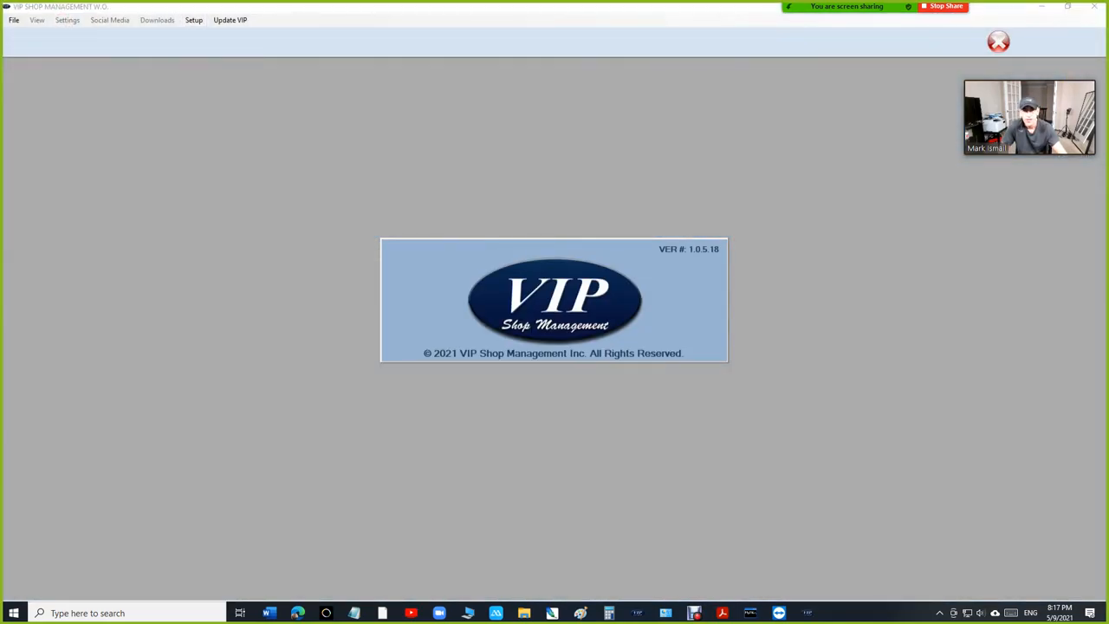
click(230, 20)
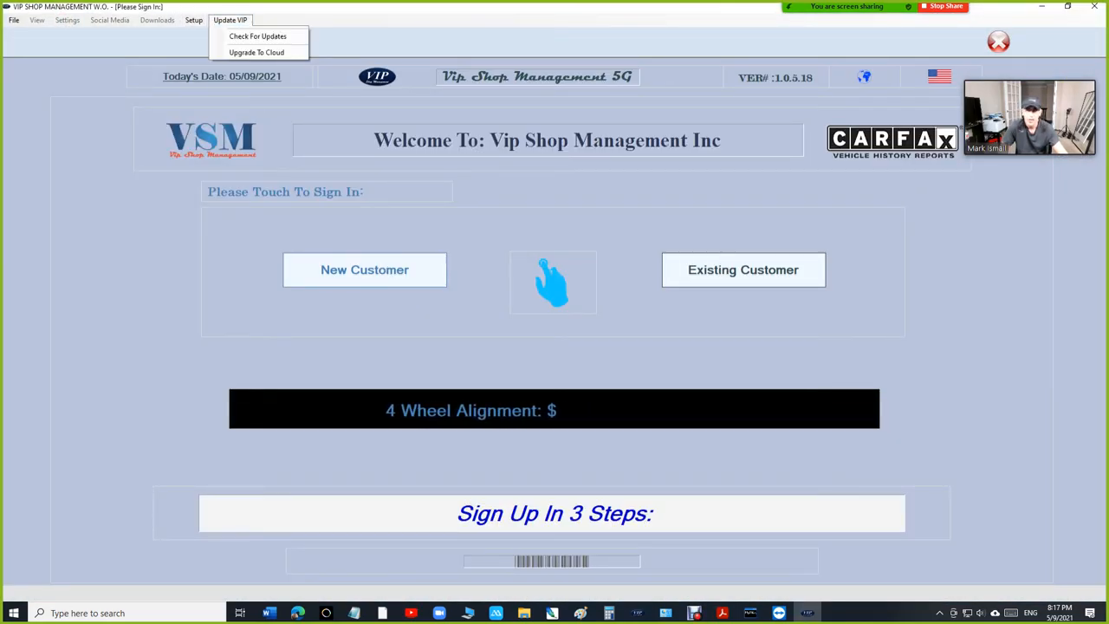
click(257, 52)
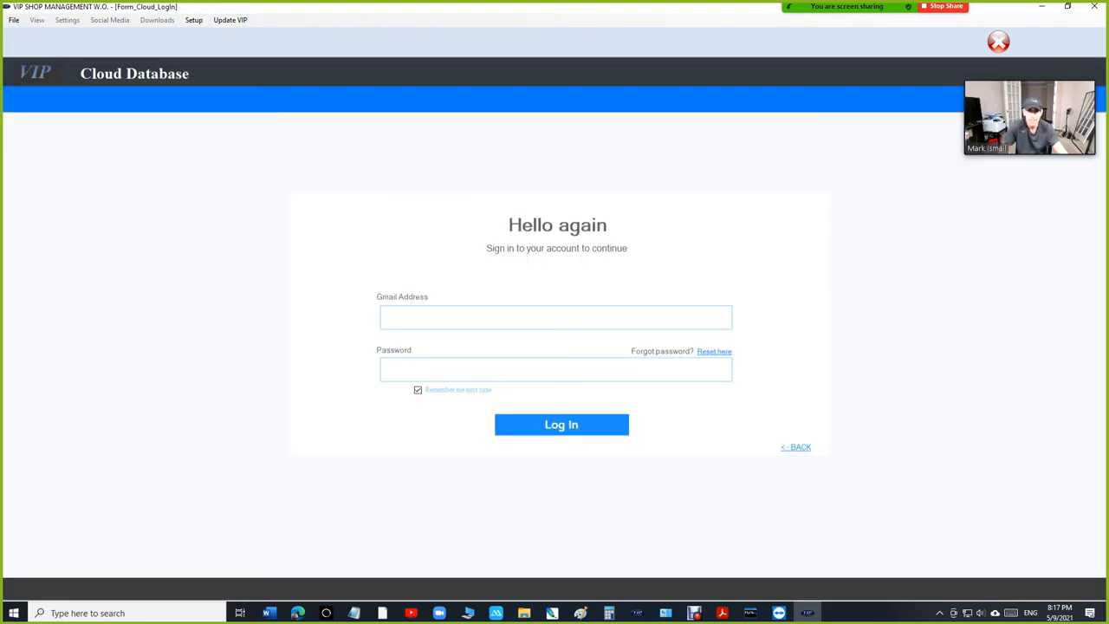
click(555, 316)
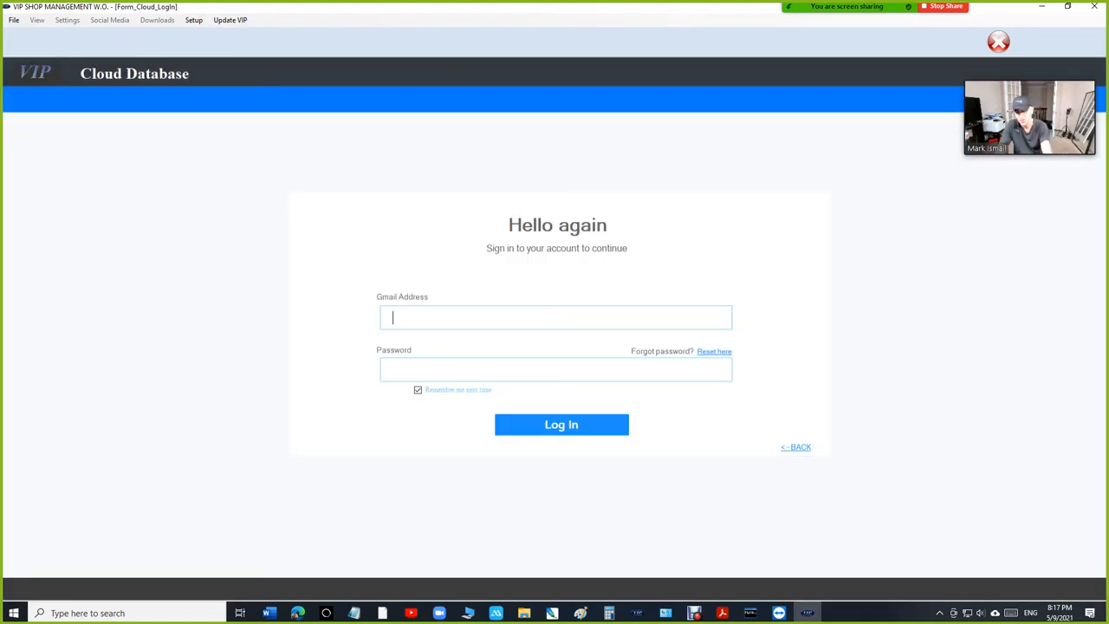
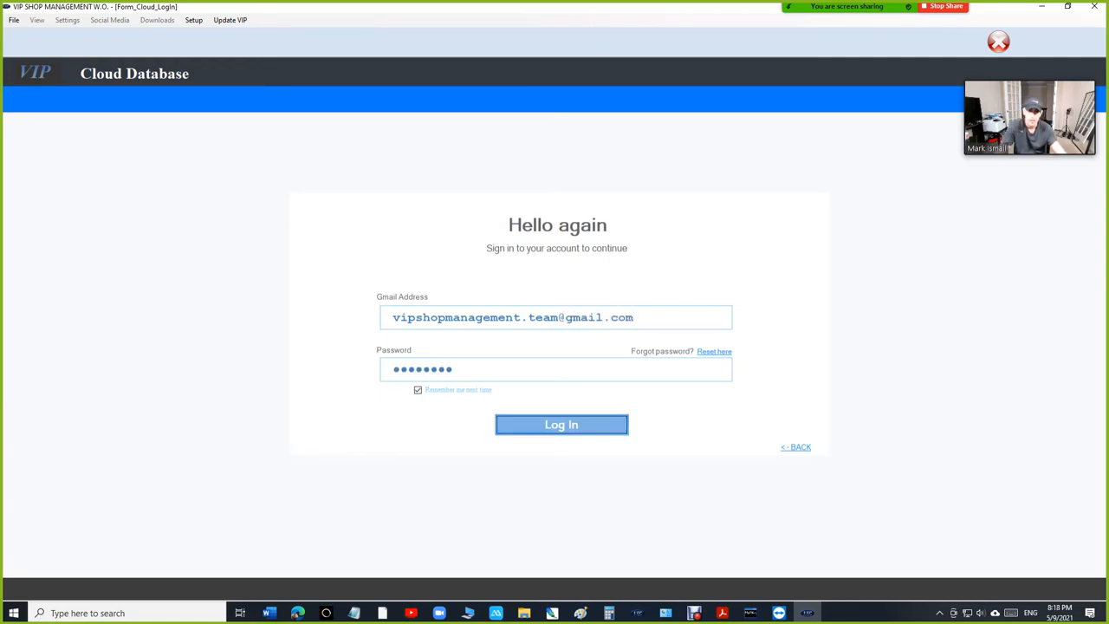
click(561, 423)
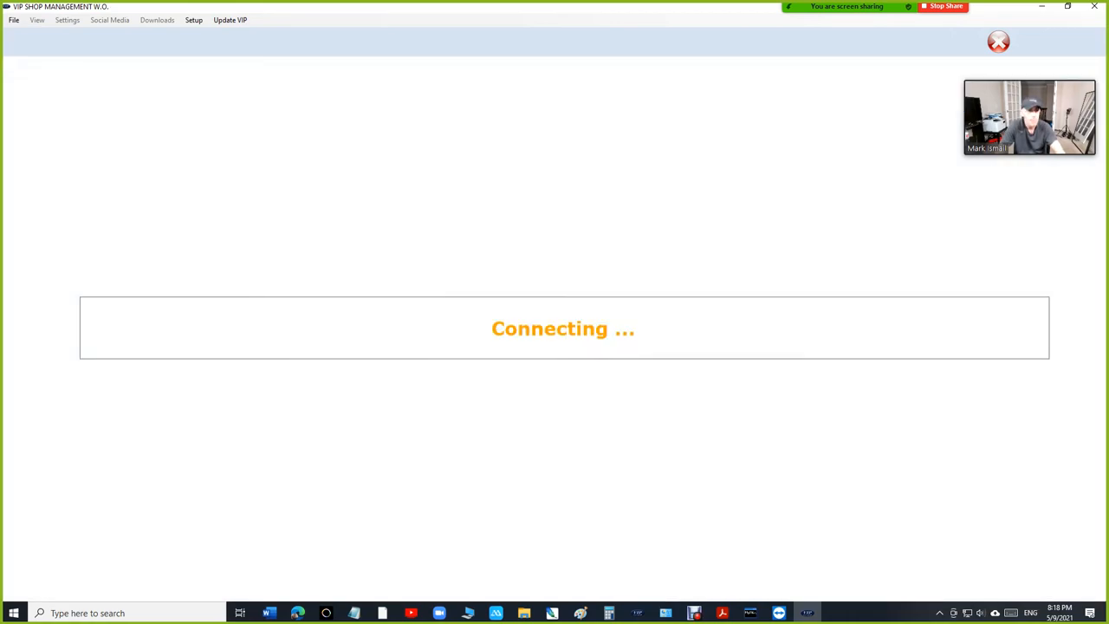